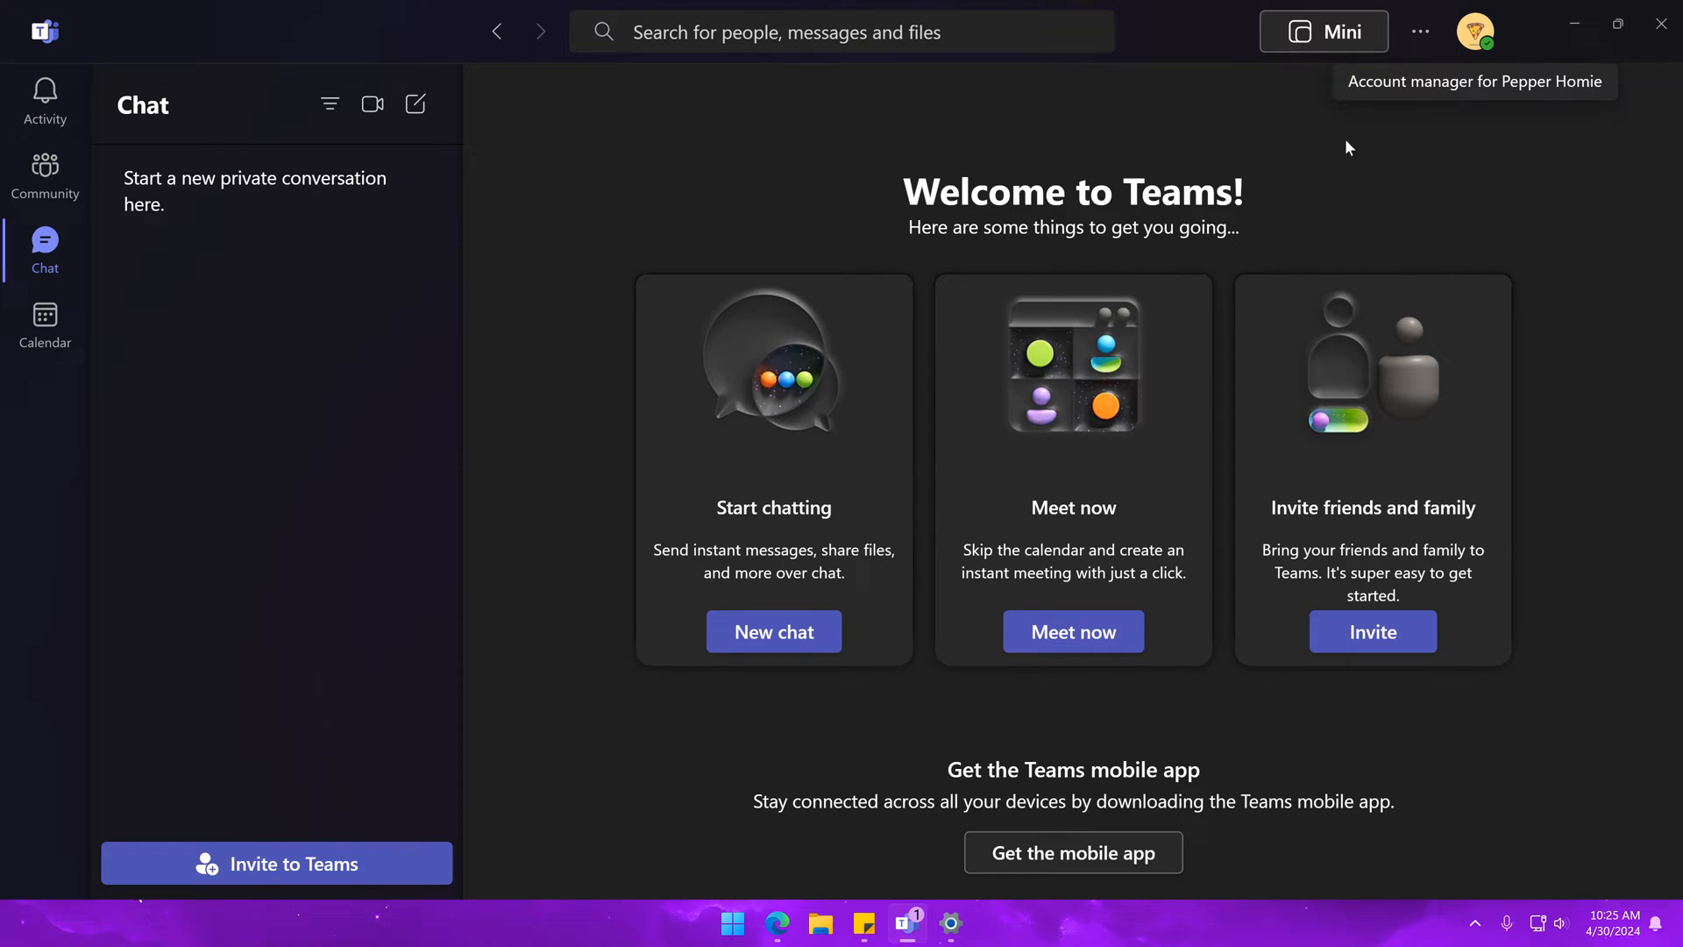
After checking account status, start a Meet now meeting from Calendar and dismiss the invite panel.
click(1474, 32)
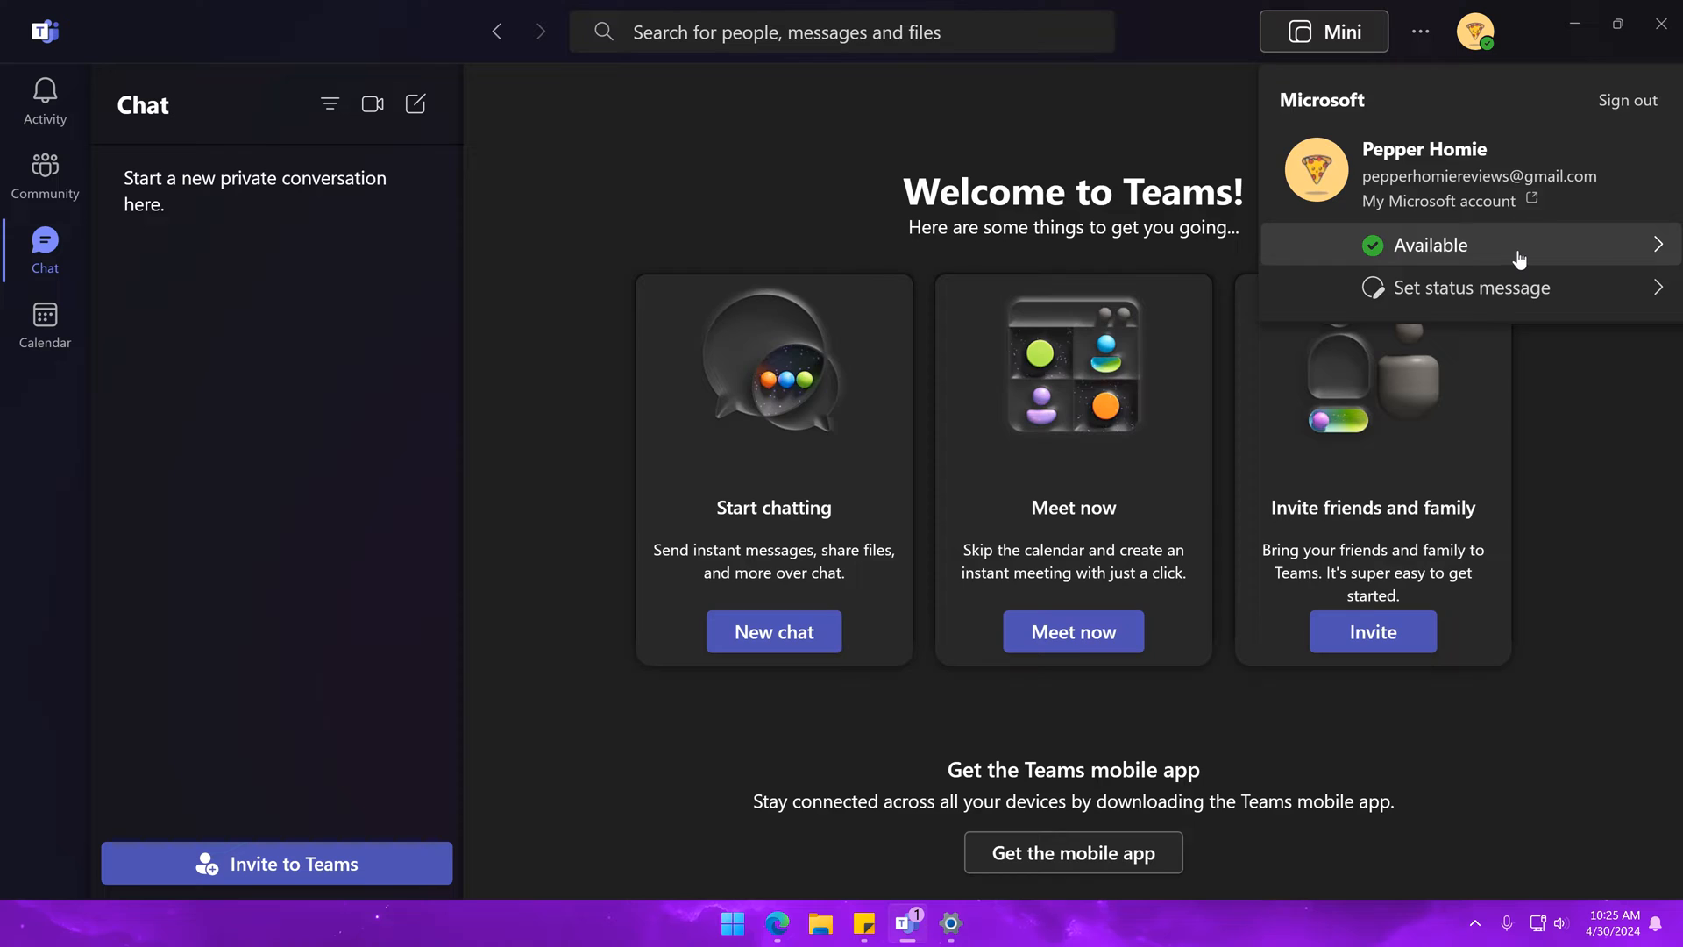
click(1429, 244)
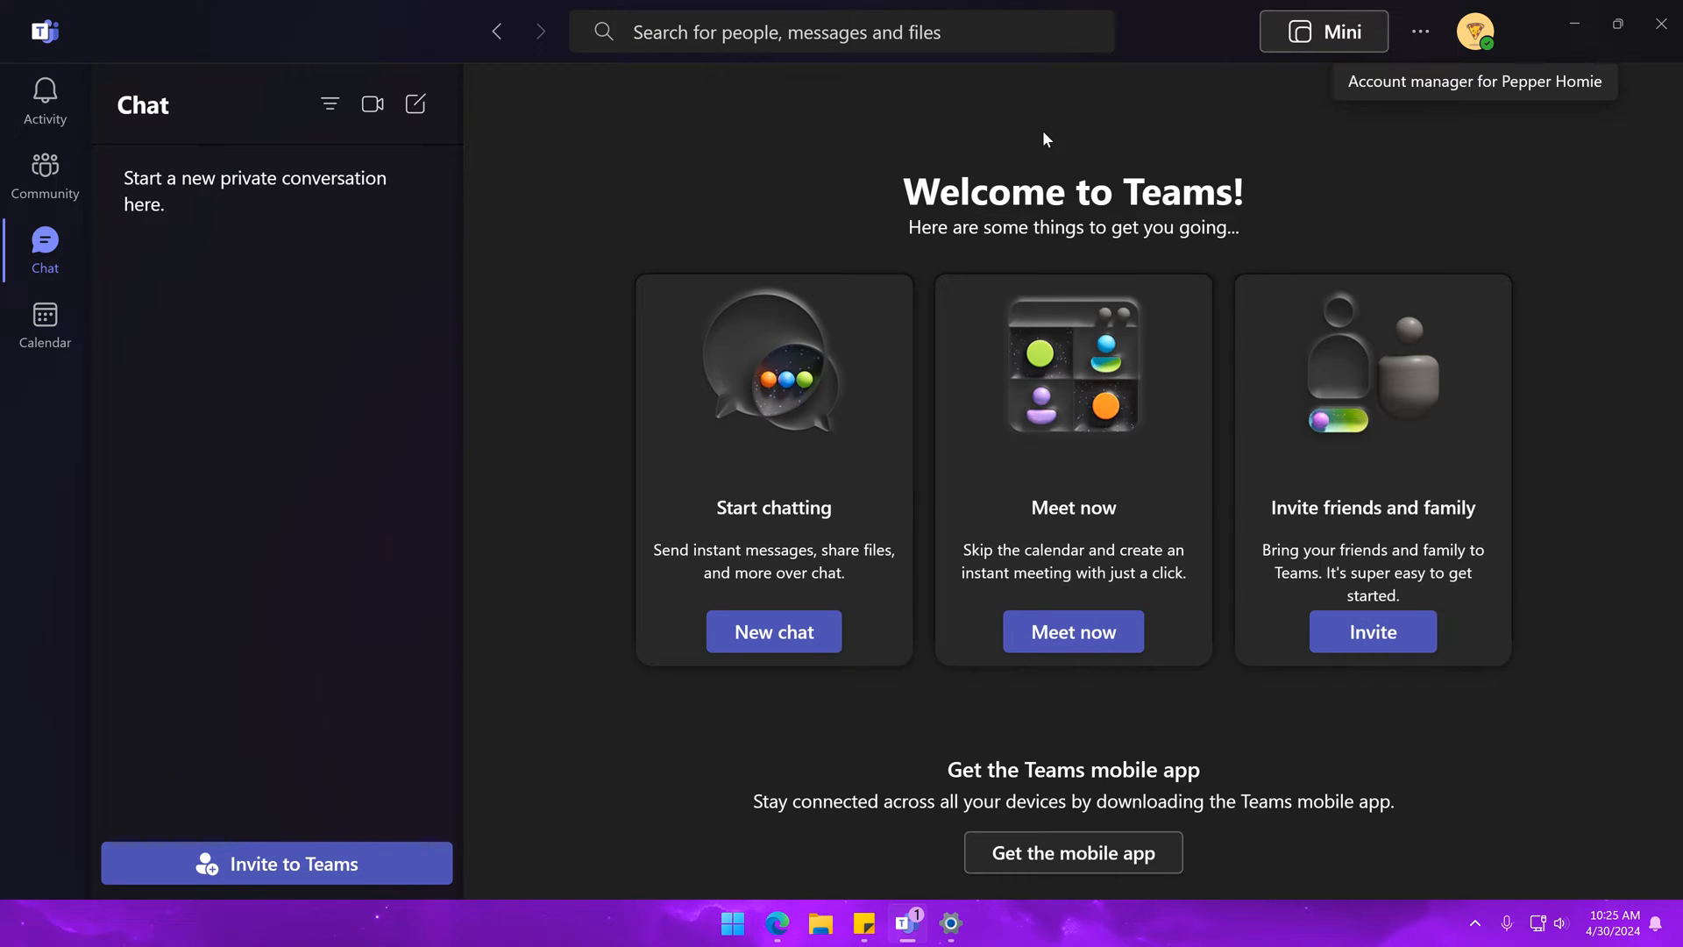
mouse_move(116, 324)
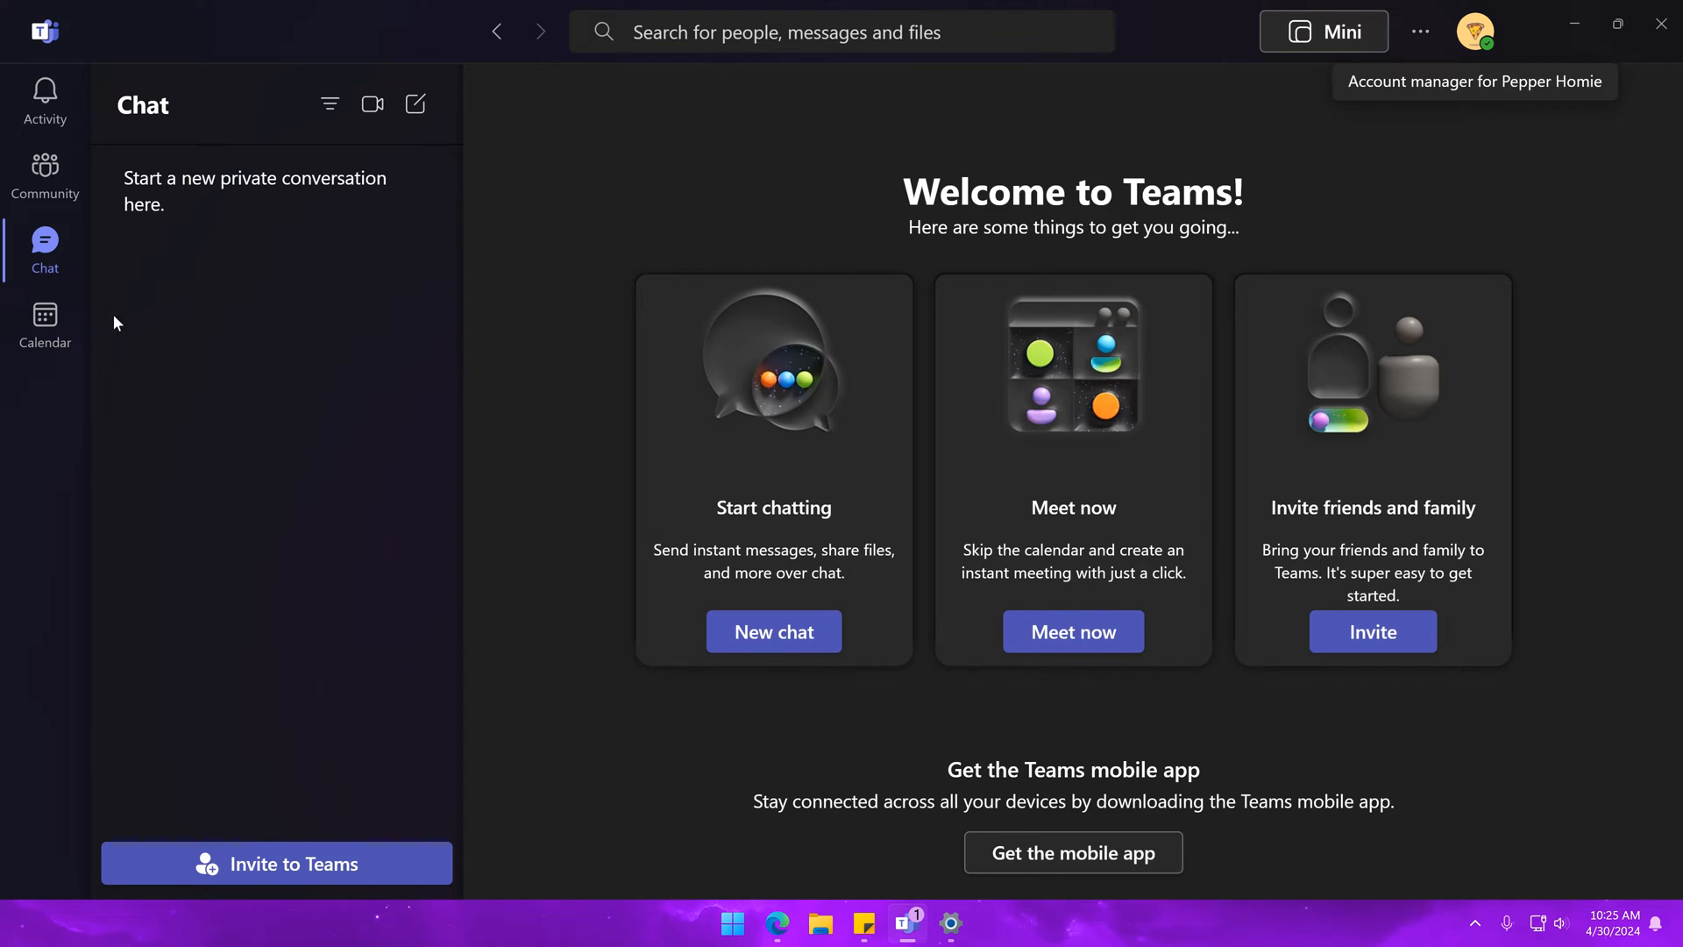
click(43, 324)
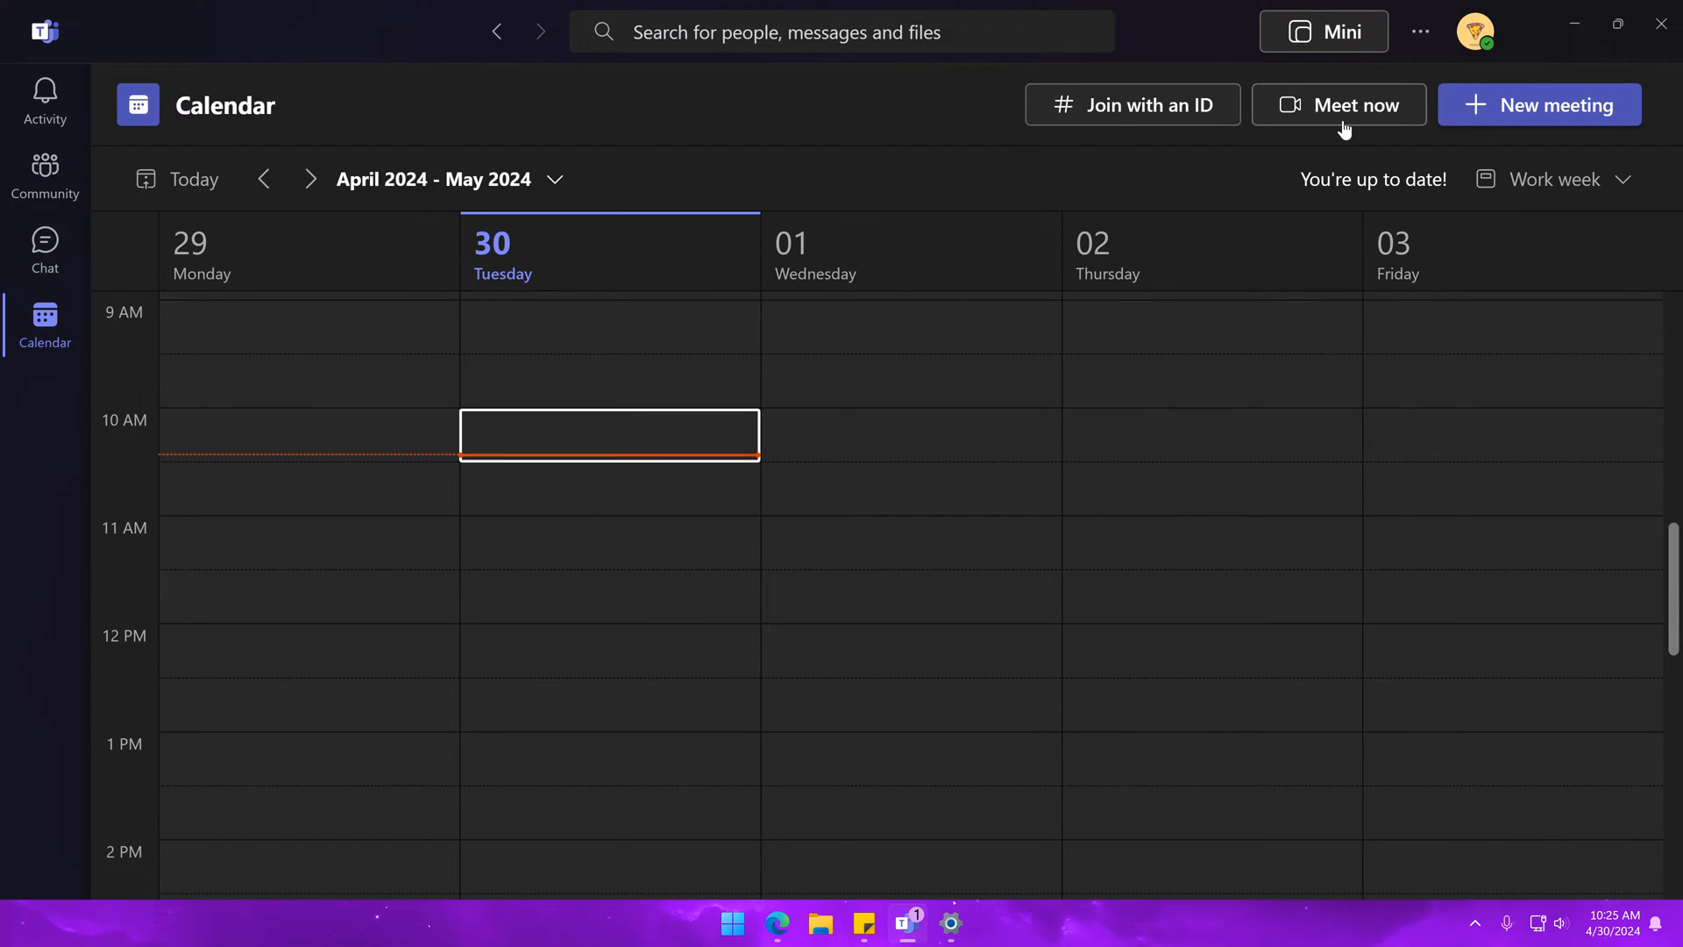
click(1337, 104)
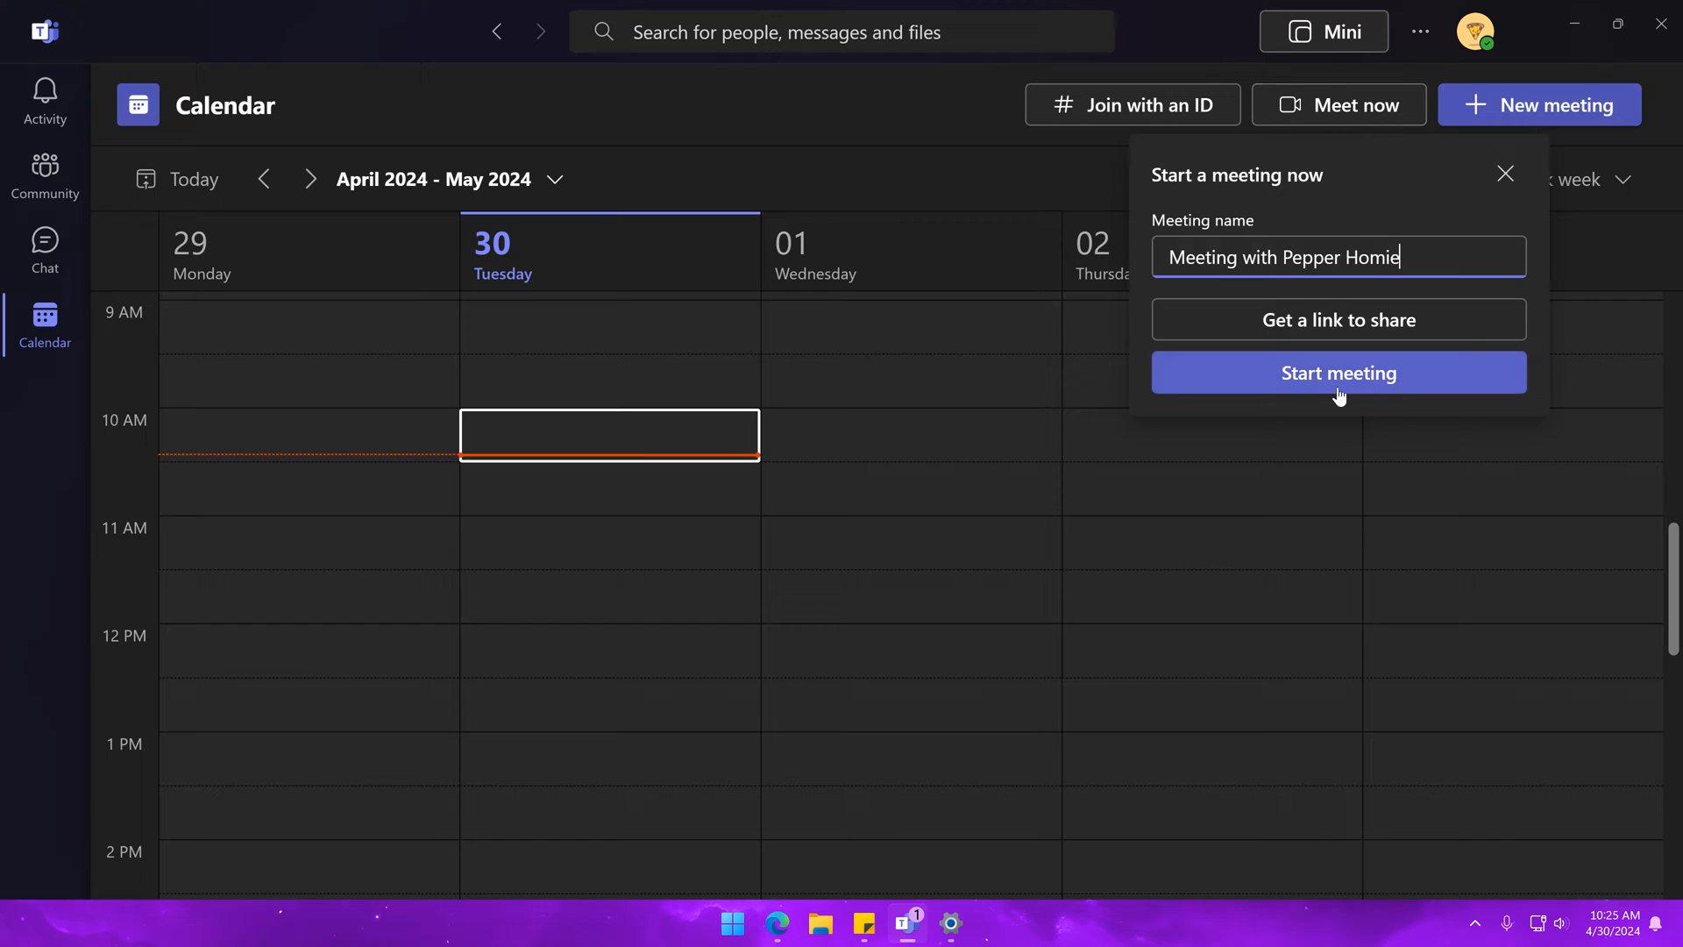
click(1337, 373)
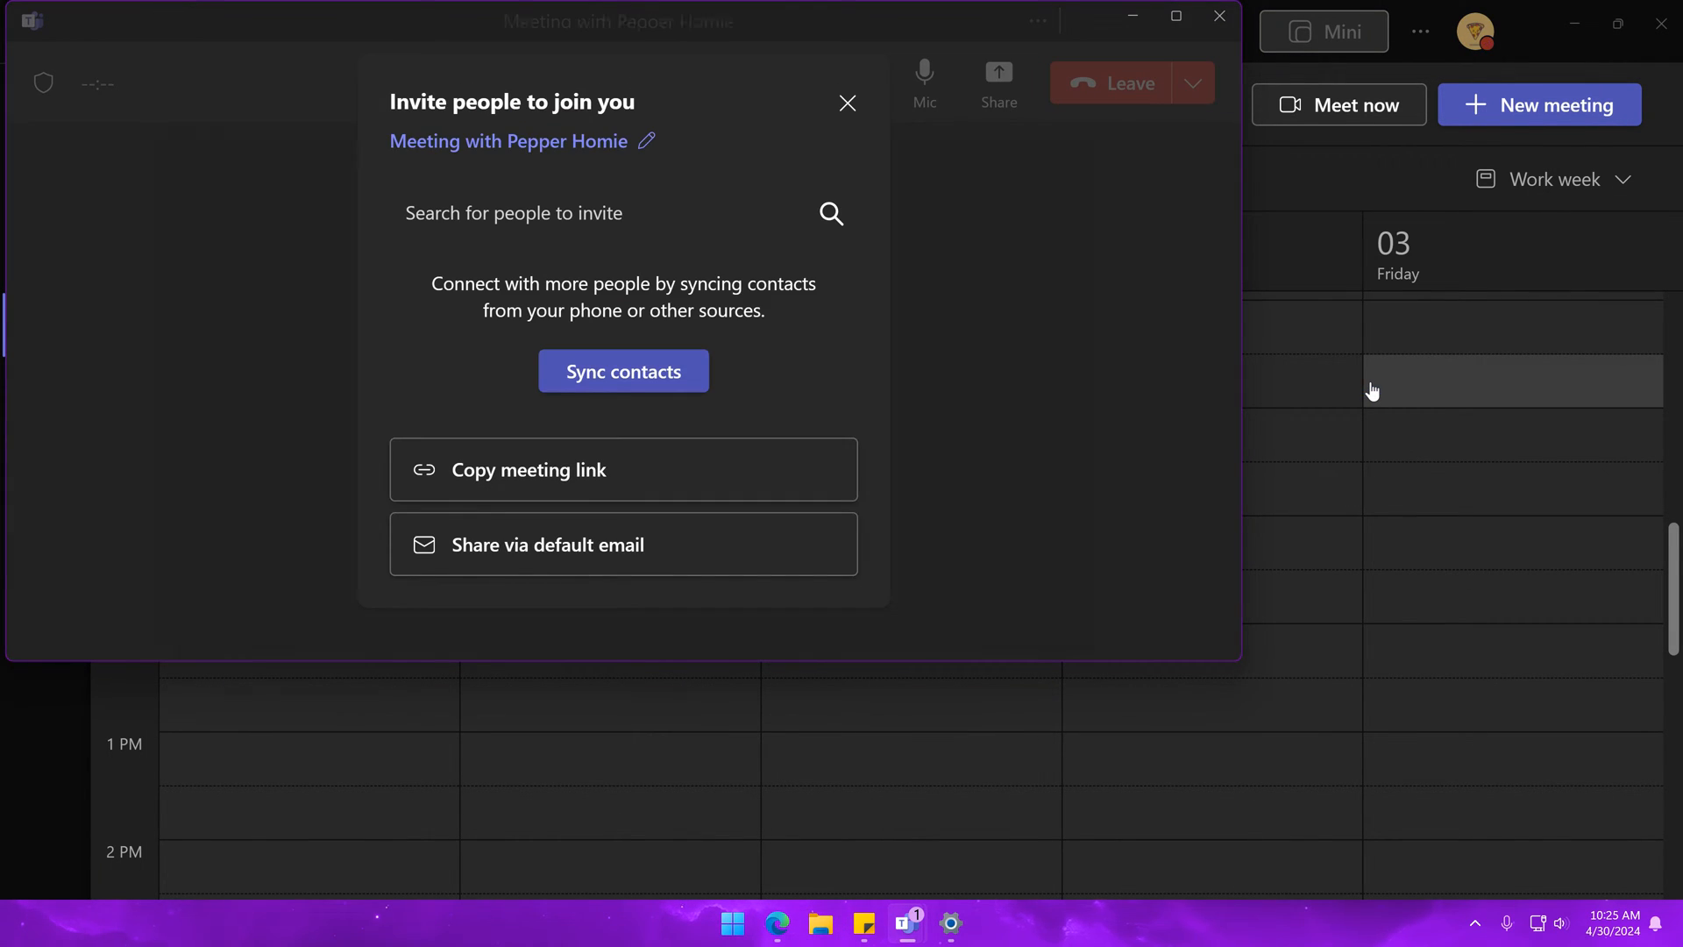
click(849, 72)
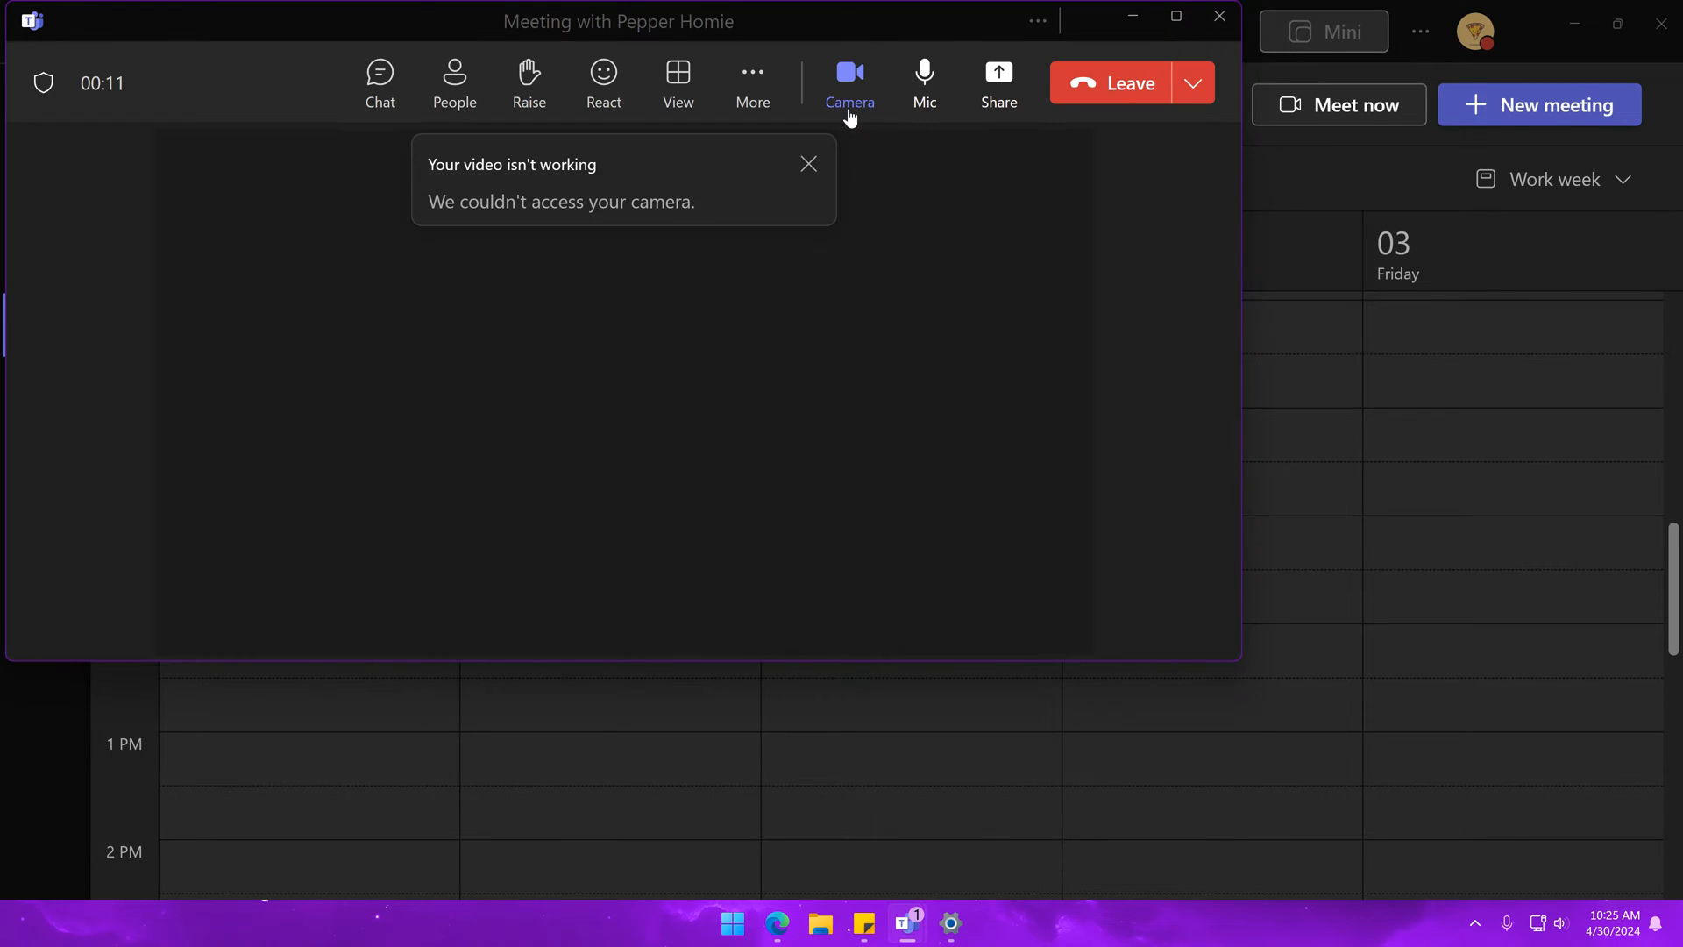
click(808, 163)
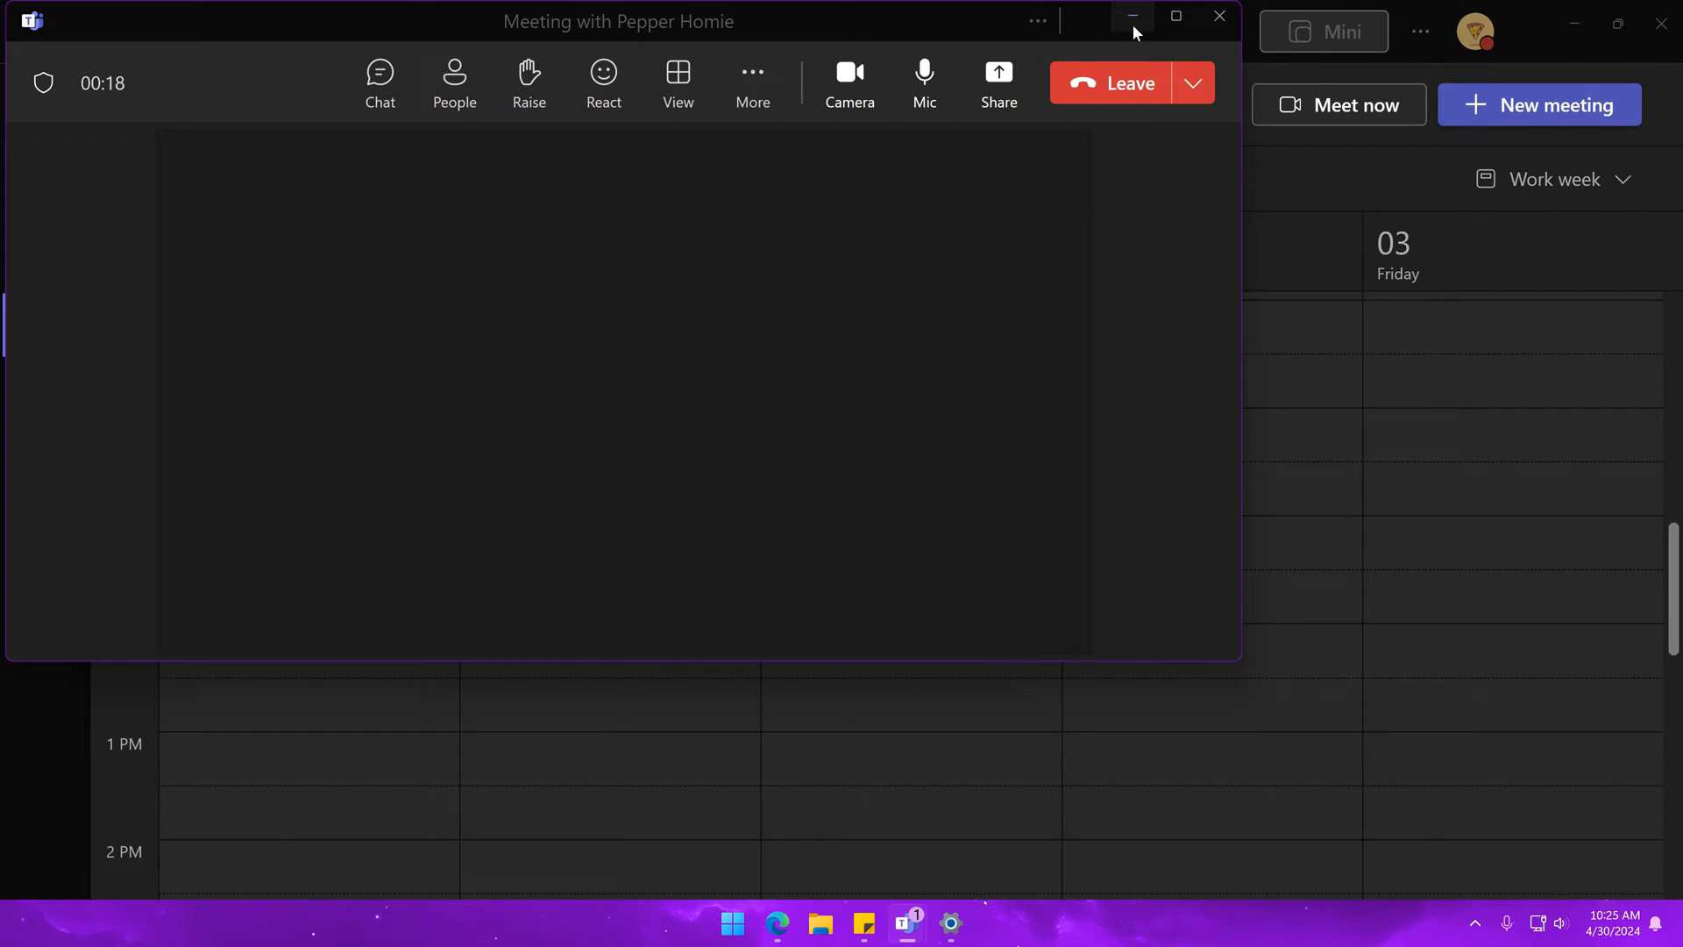
Minimize the 'Meeting with Pepper Homie' window and switch the profile status from Busy to Available.
click(1129, 16)
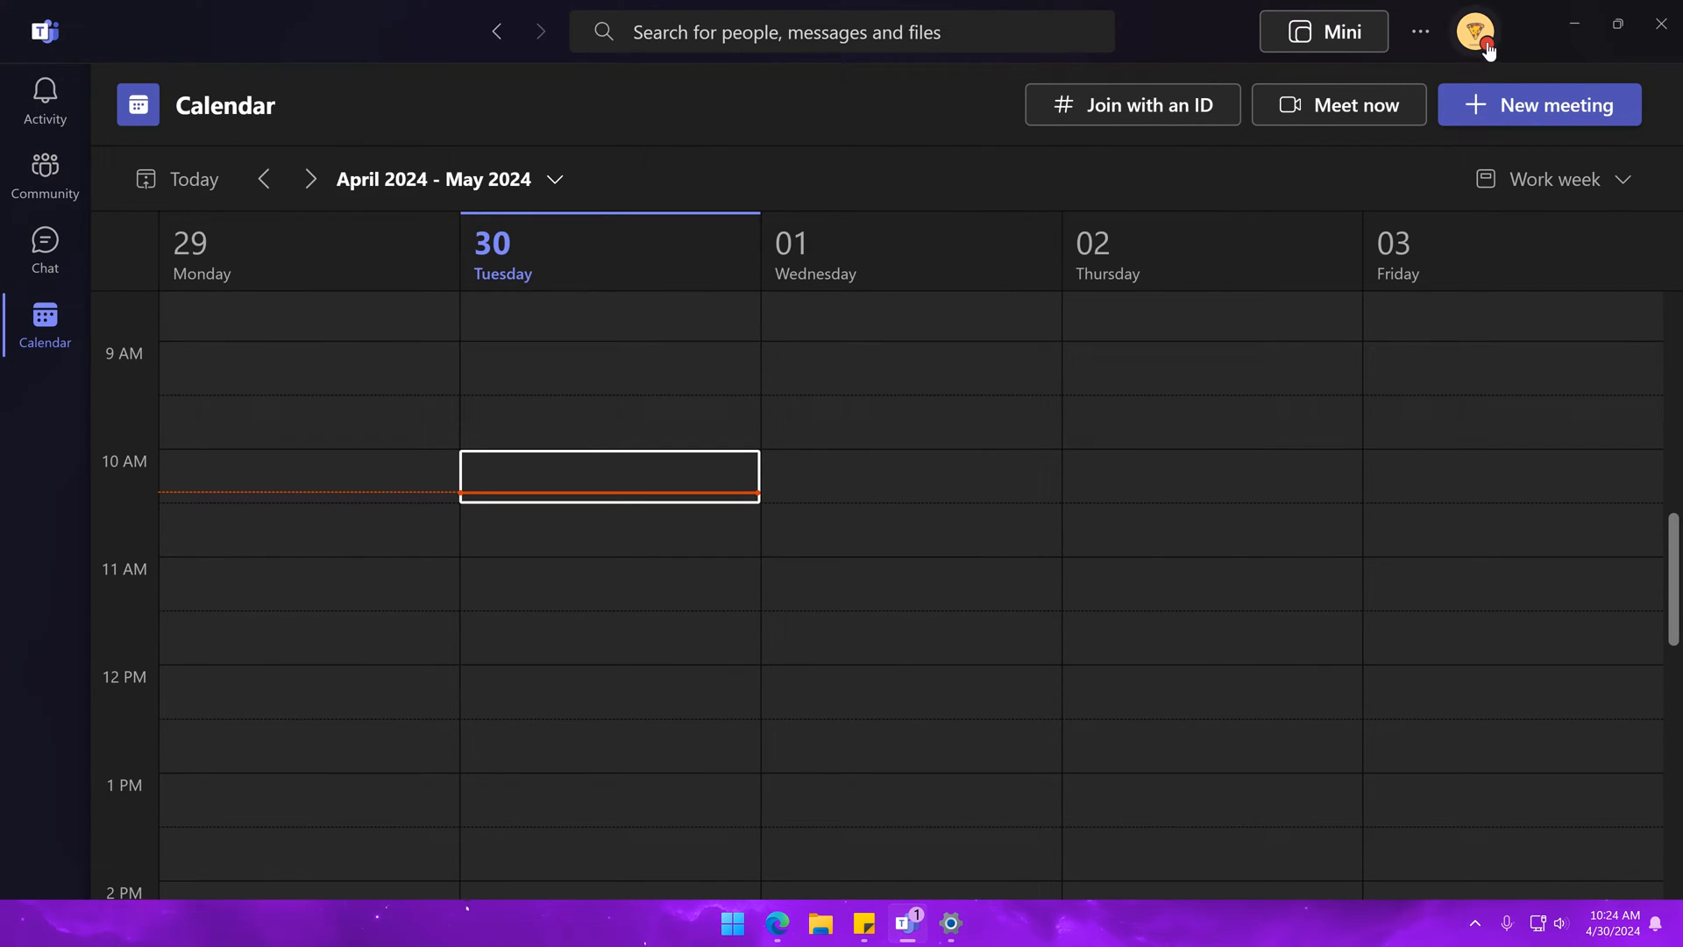
click(1474, 32)
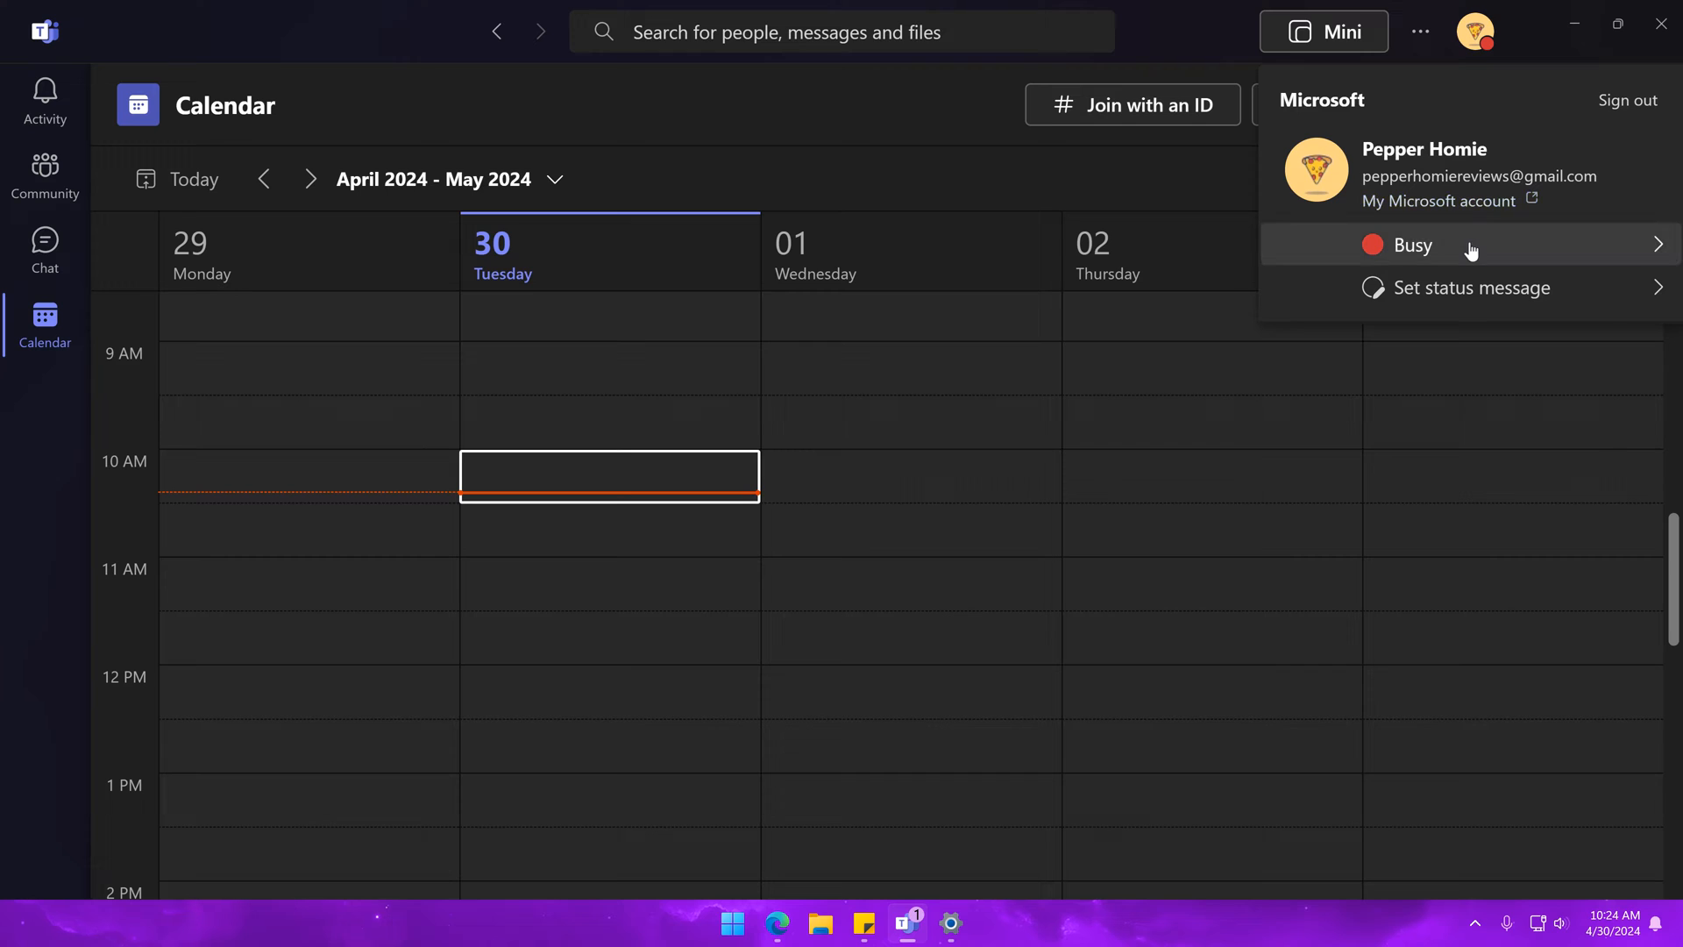
mouse_move(1471, 300)
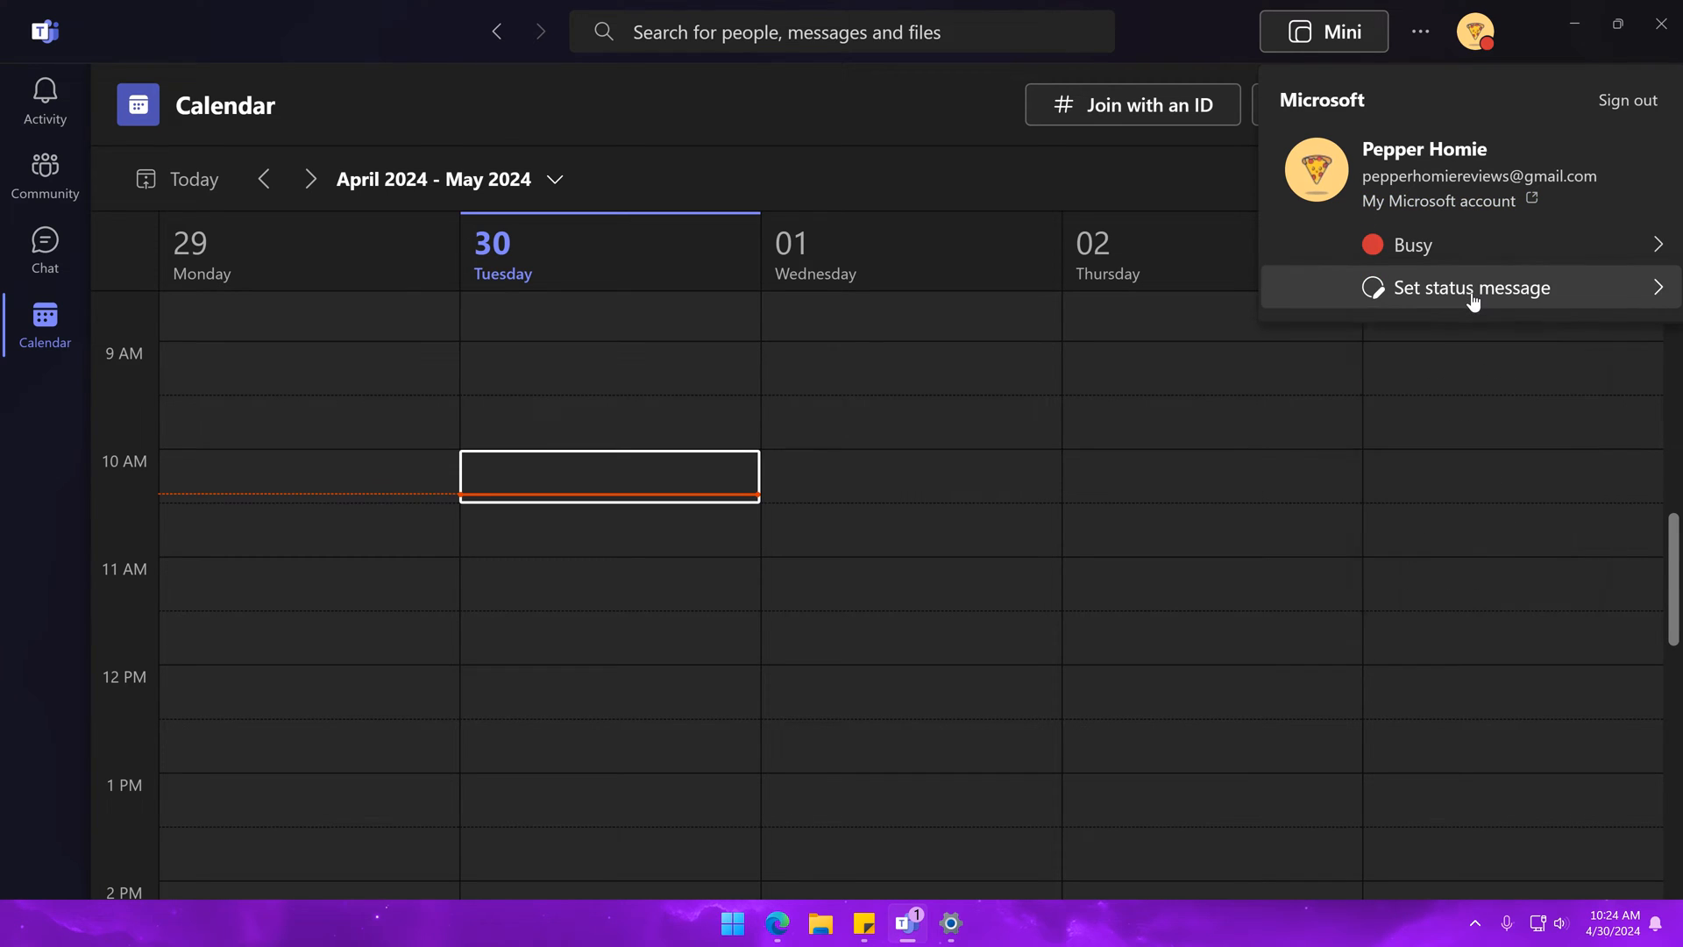
click(1411, 244)
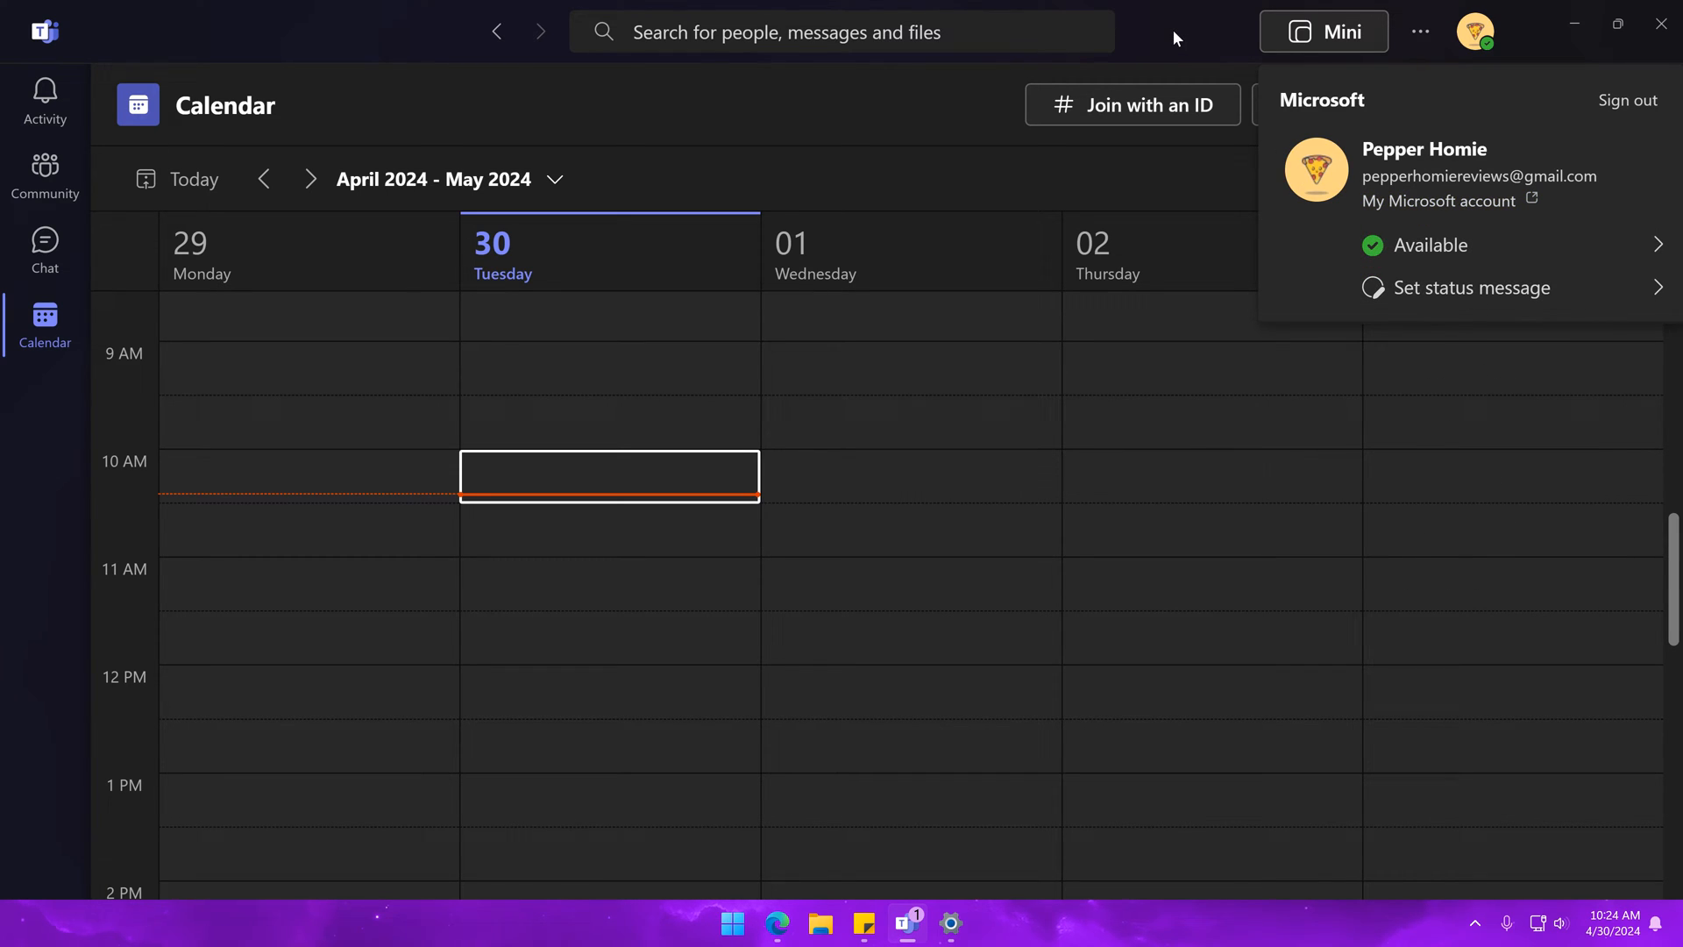
mouse_move(899, 119)
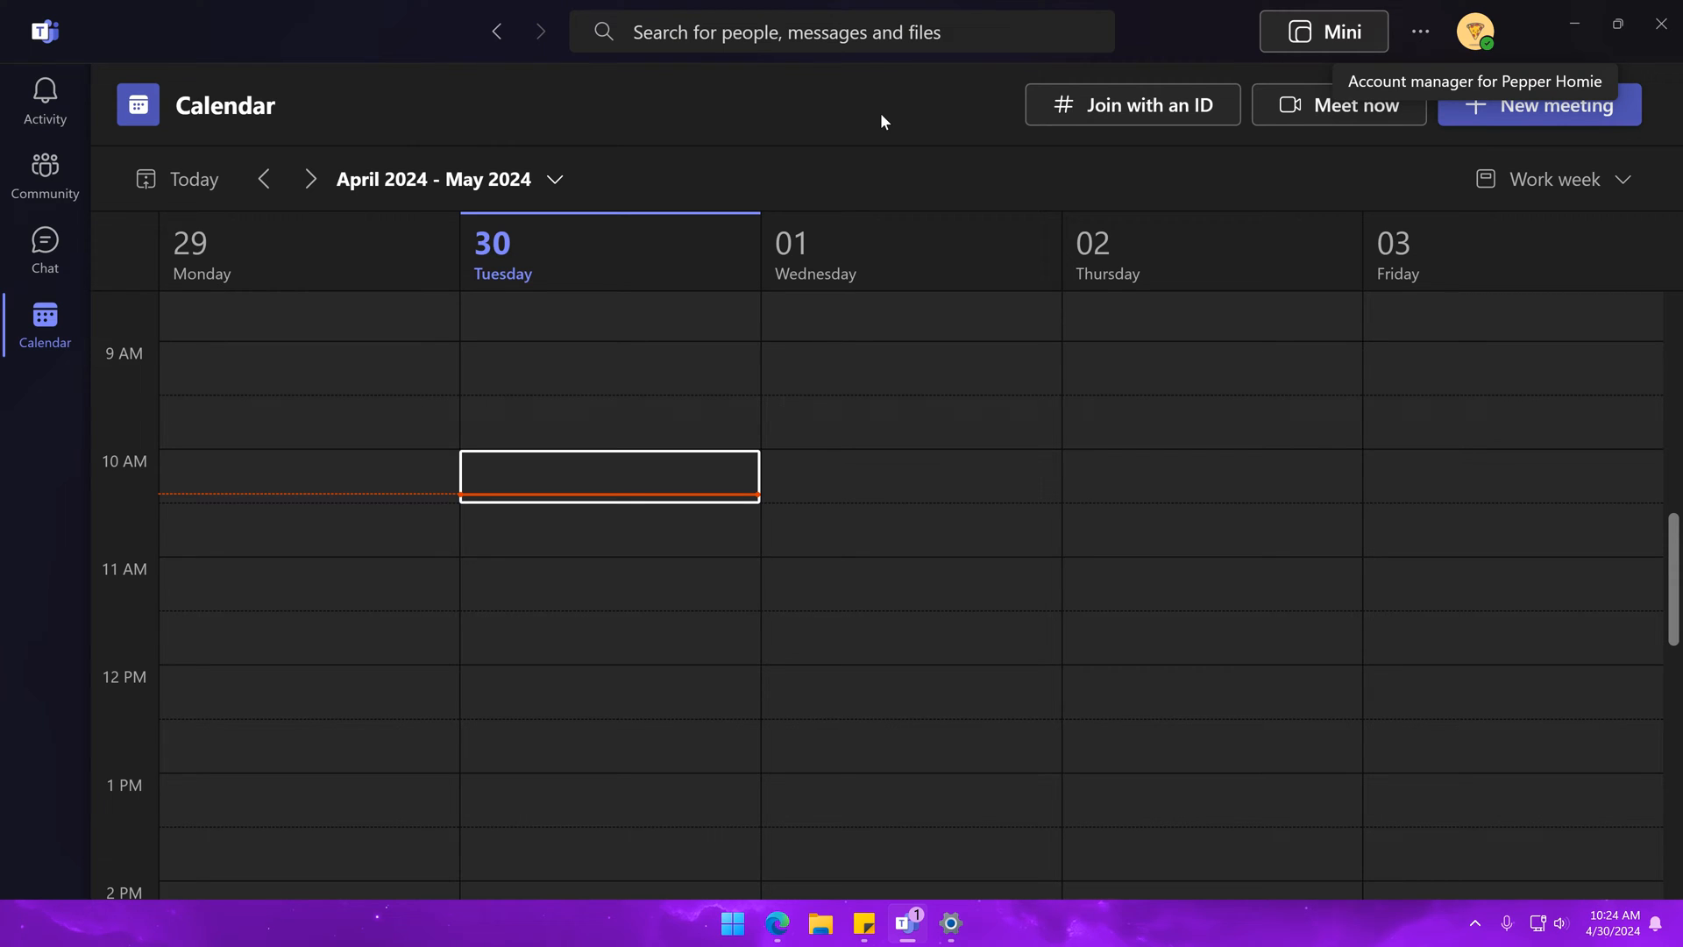
Go to Chat and open the profile's presence status list, with Available shown as current.
click(44, 249)
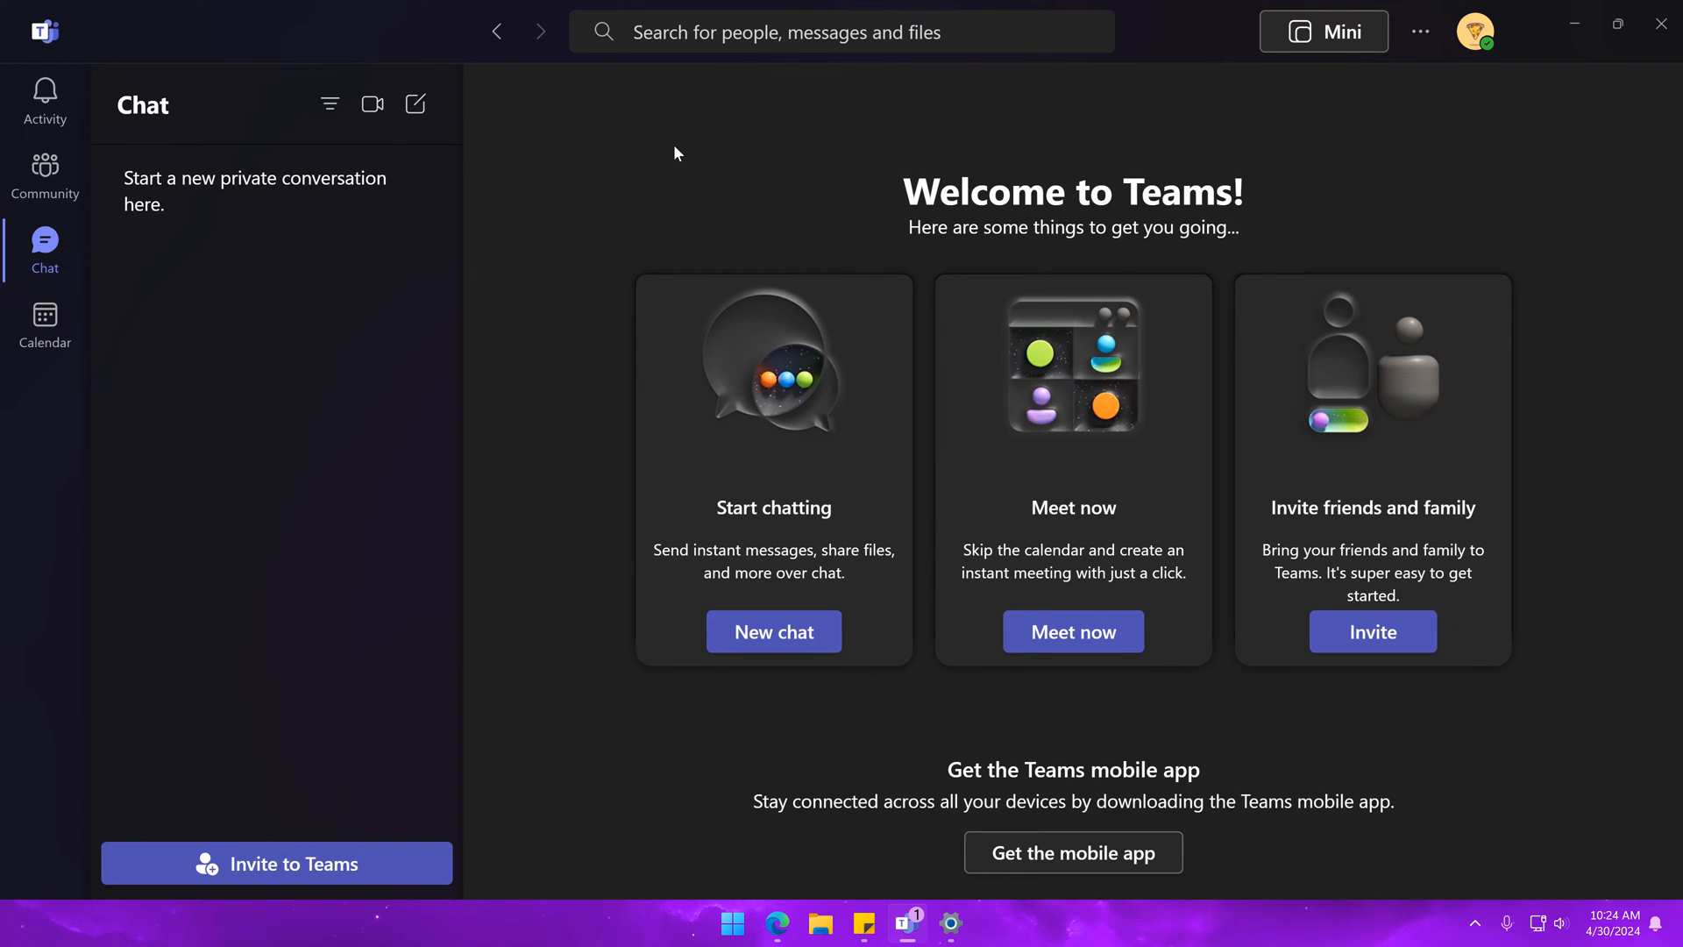
mouse_move(703, 153)
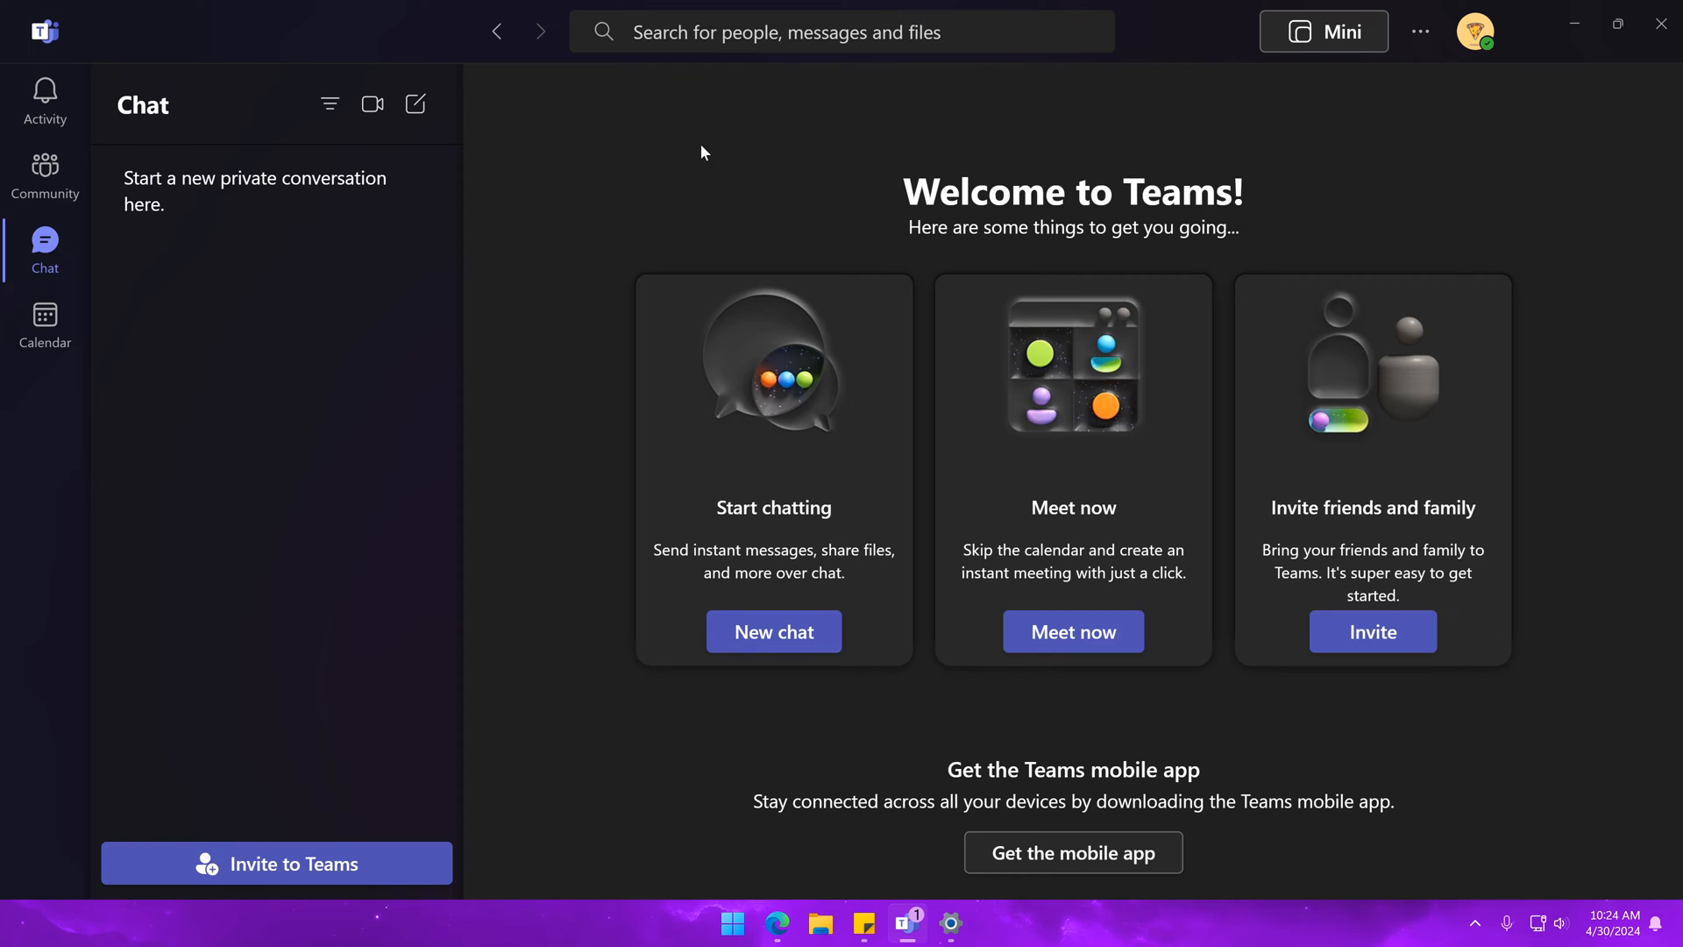
click(1475, 32)
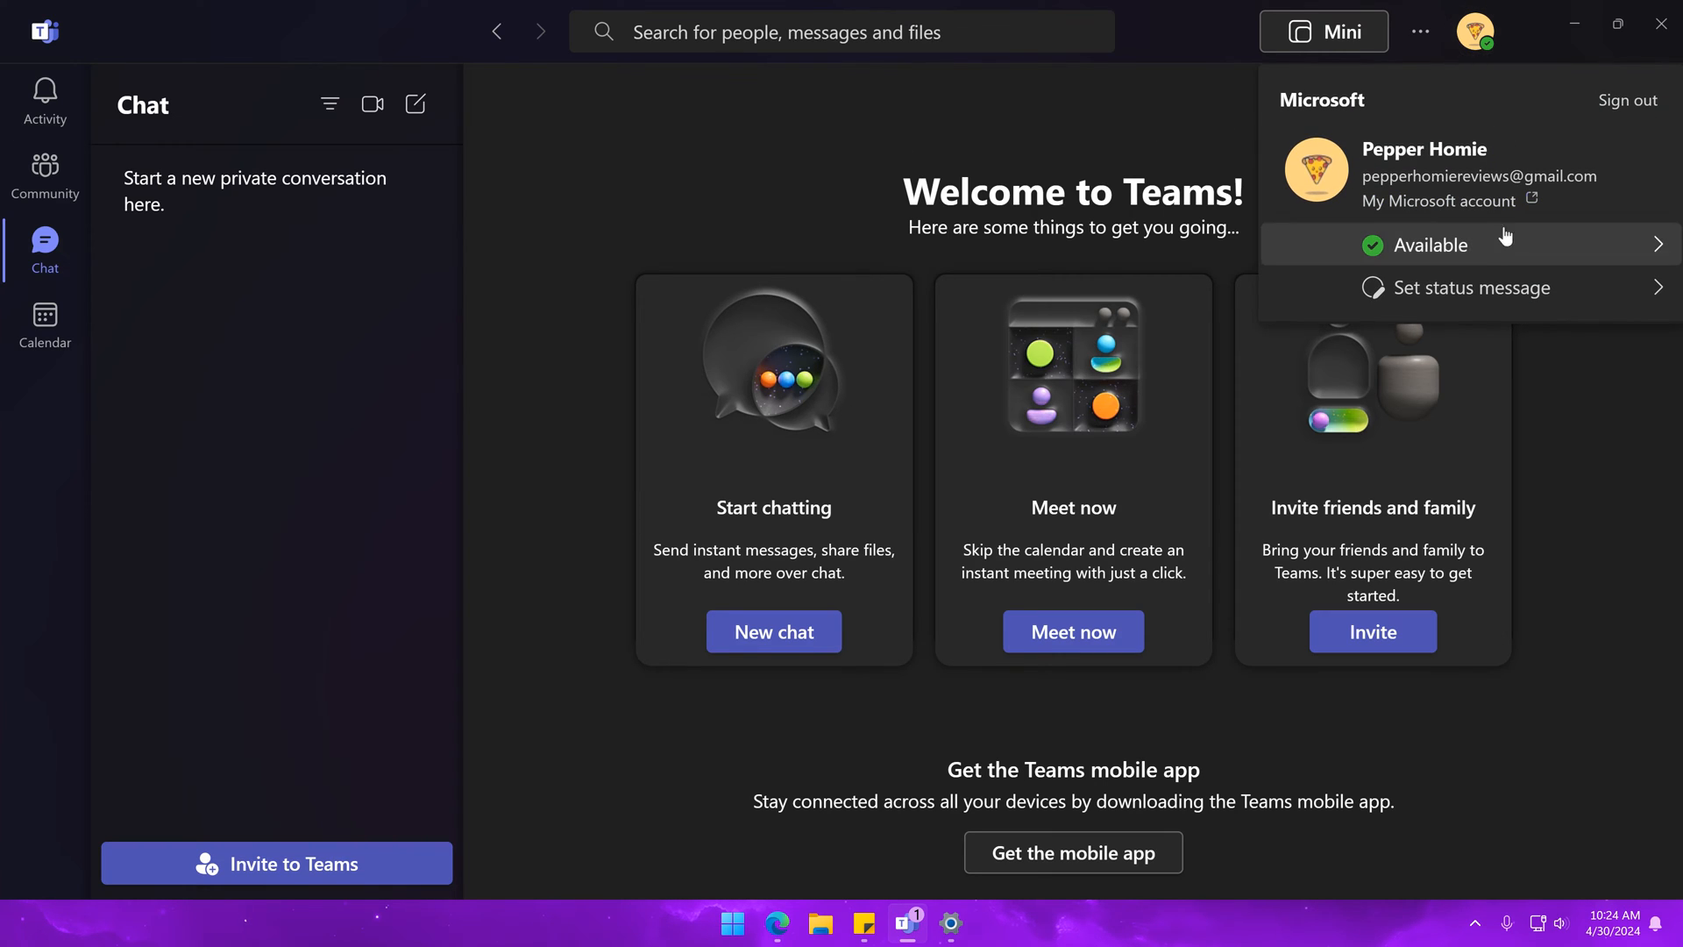
click(1425, 244)
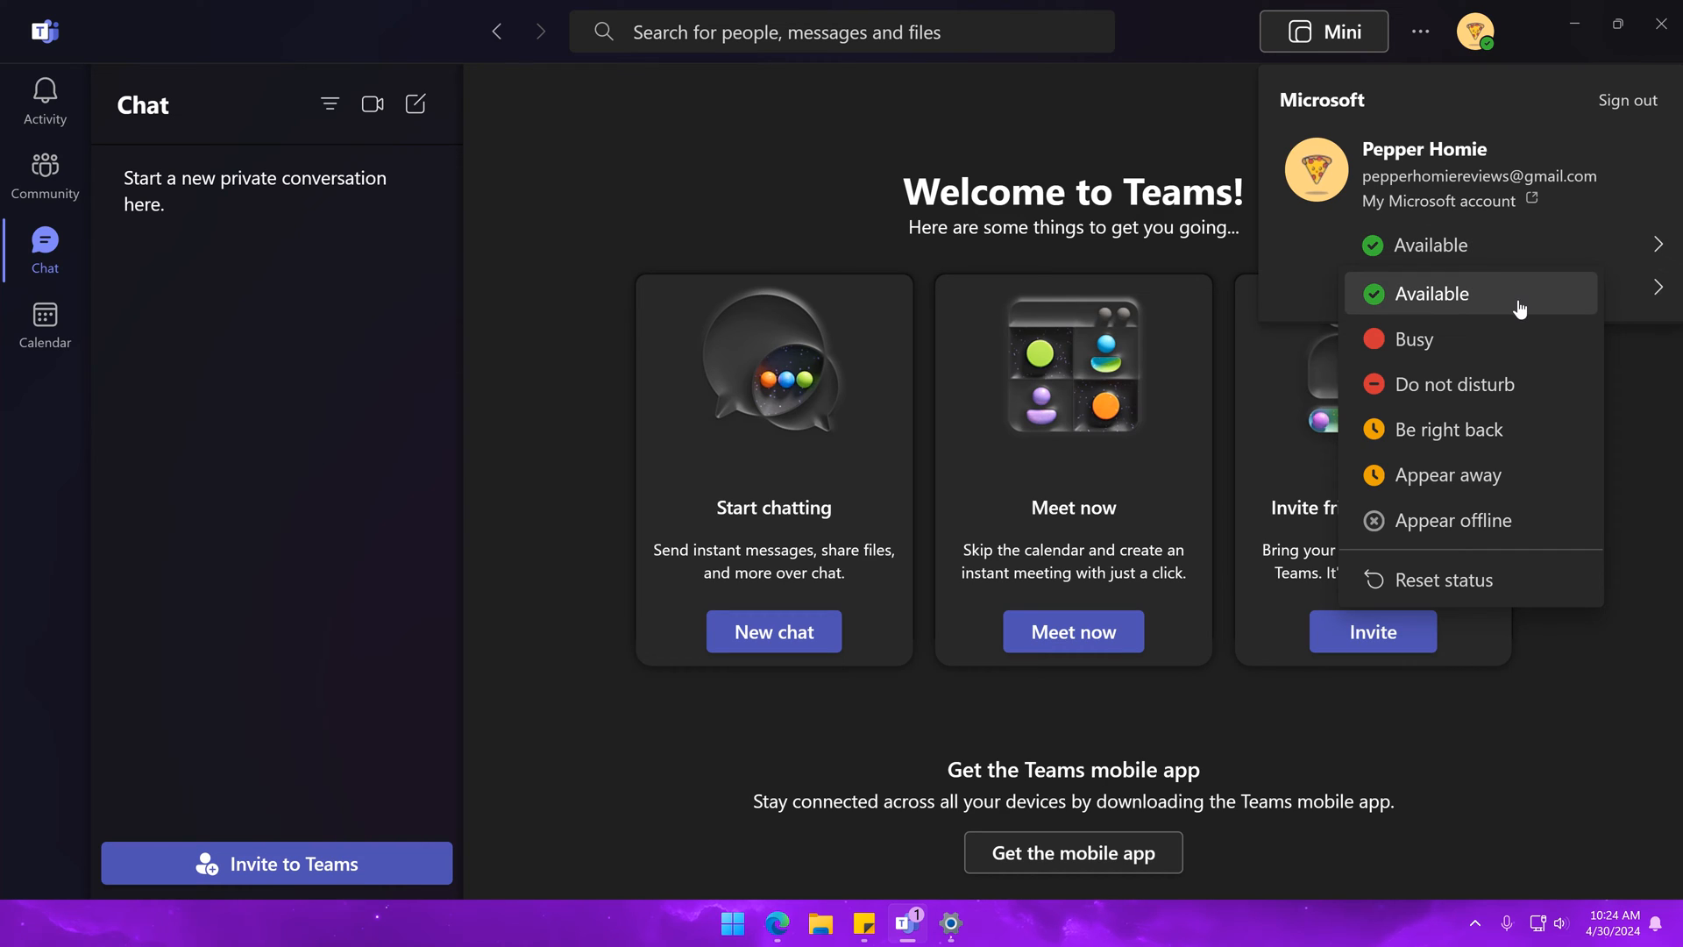
mouse_move(1471, 429)
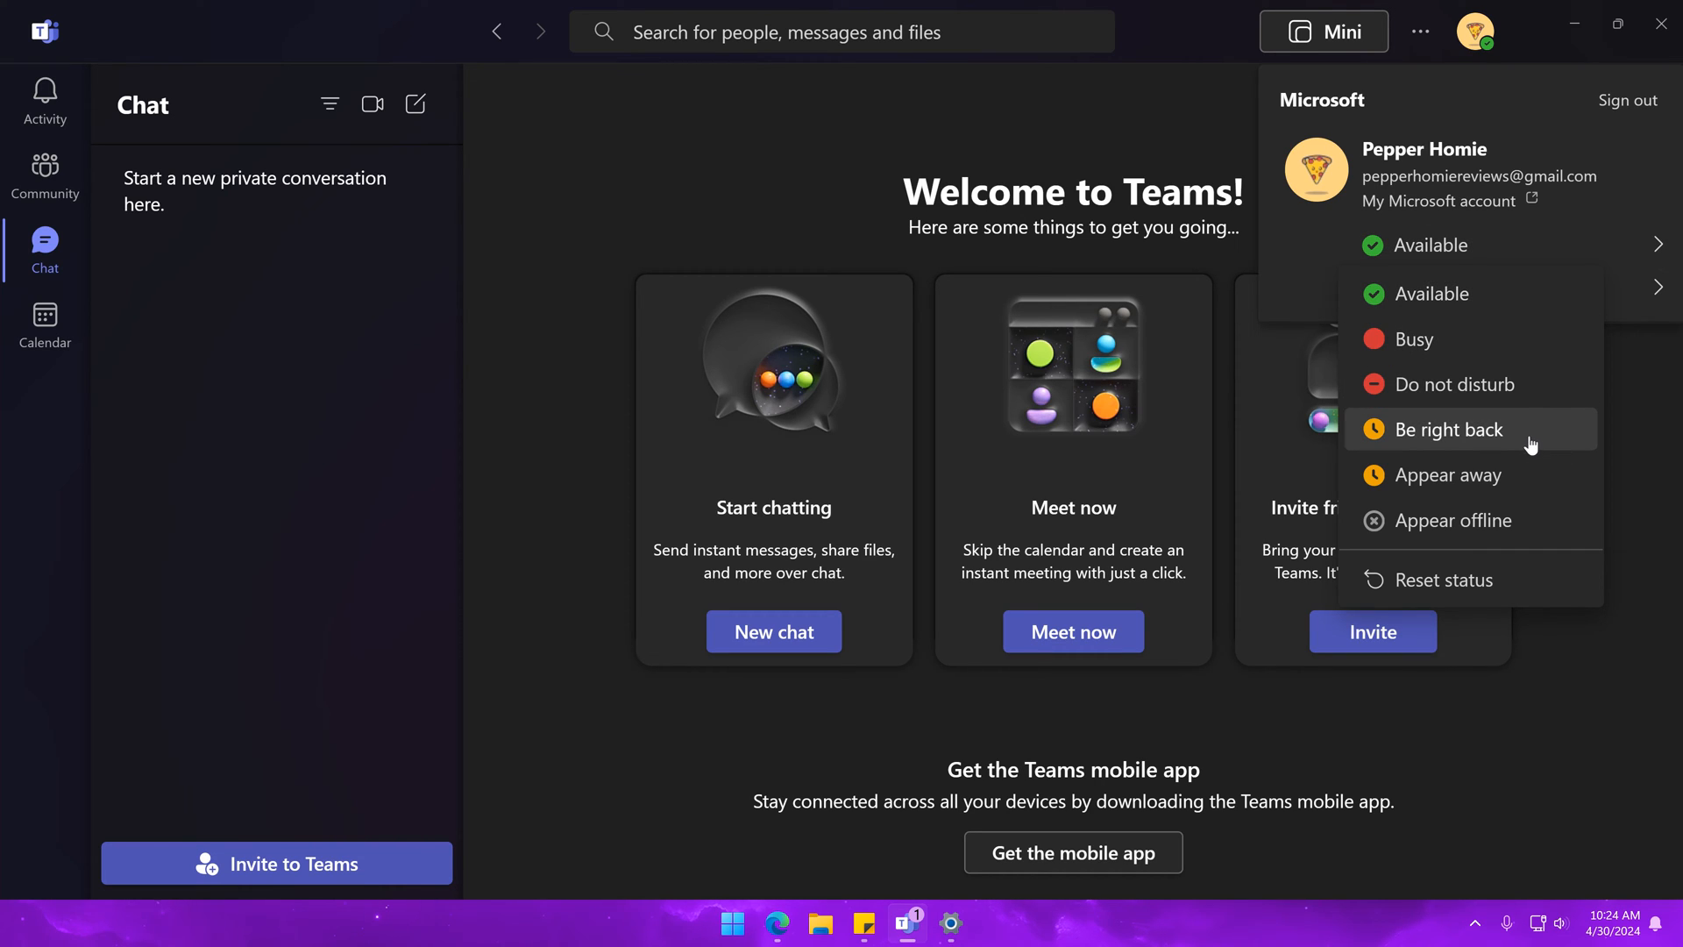